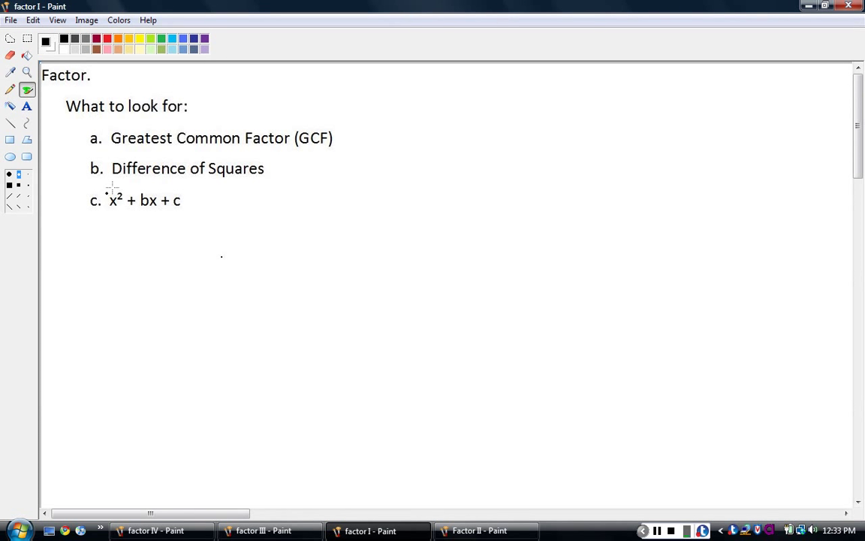
pyautogui.moveTo(128, 133)
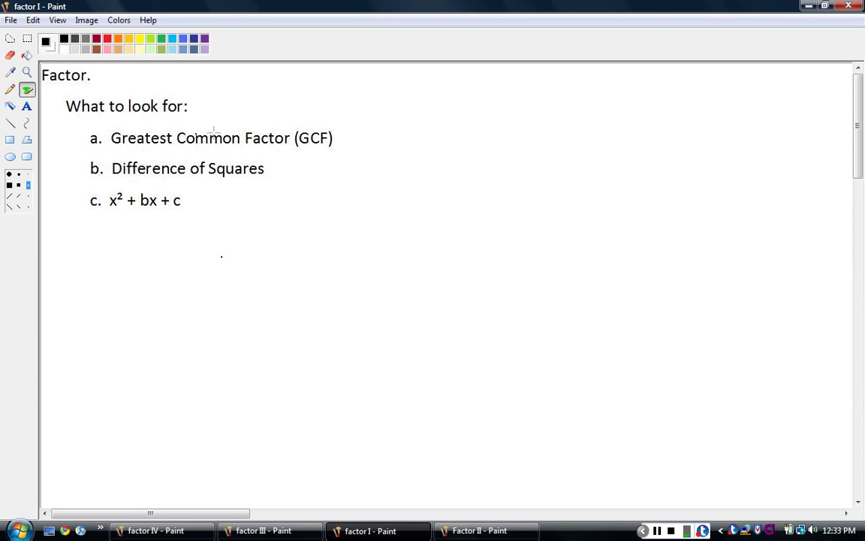
pyautogui.moveTo(290, 179)
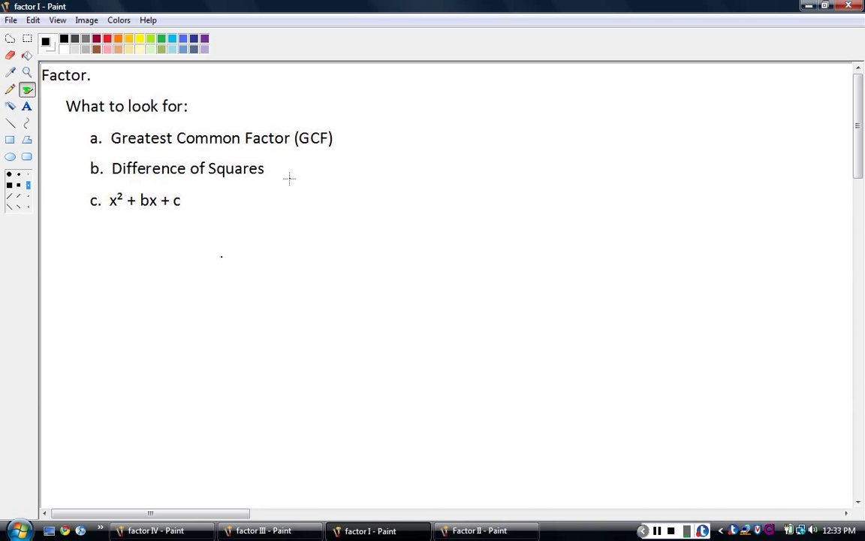
pyautogui.moveTo(109, 304)
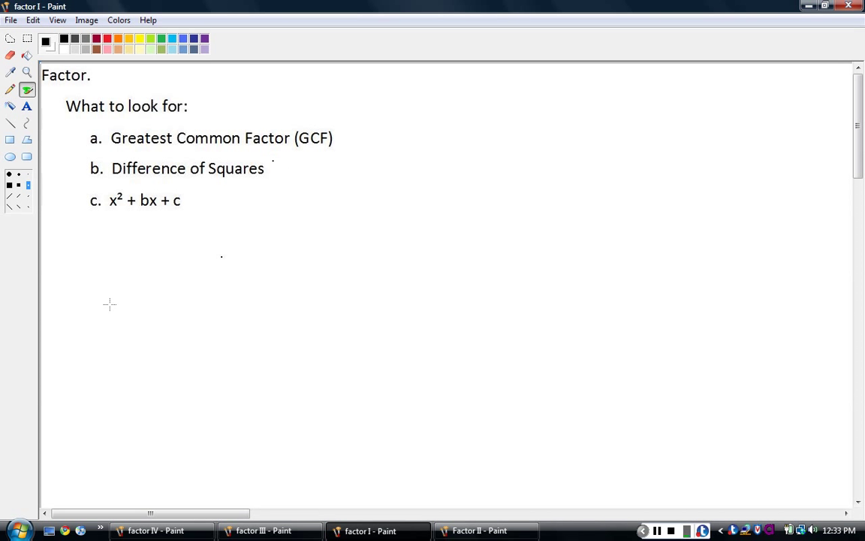
pyautogui.moveTo(103, 148)
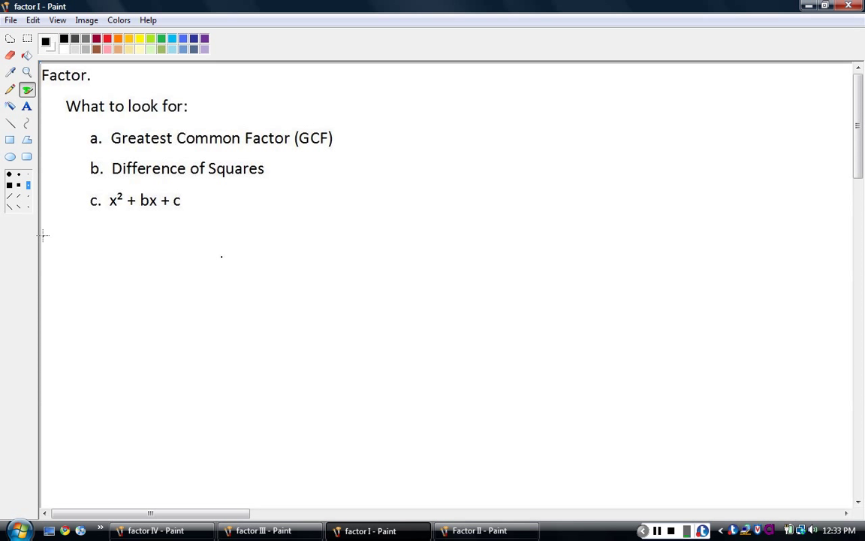
# Handwrite the 'Recall:' heading and 2(x+4) = with the Pencil
pyautogui.click(62, 239)
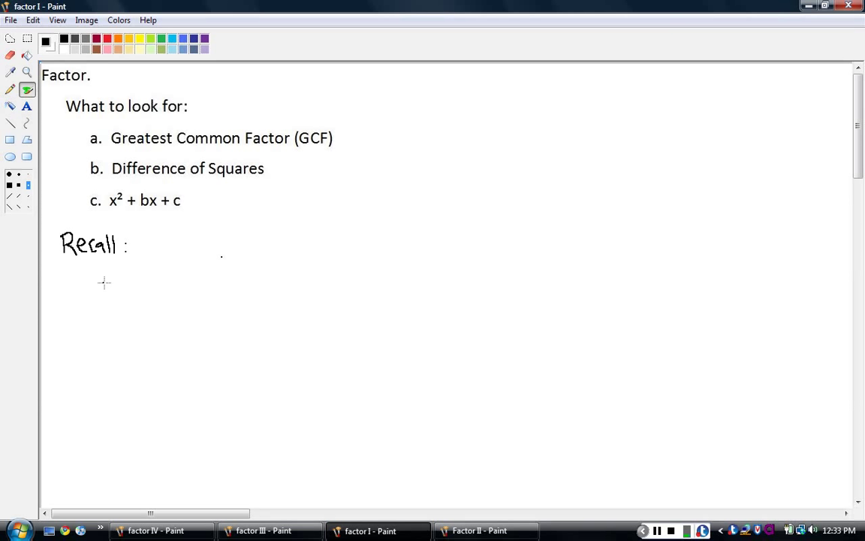
pyautogui.moveTo(111, 278); pyautogui.dragTo(116, 297)
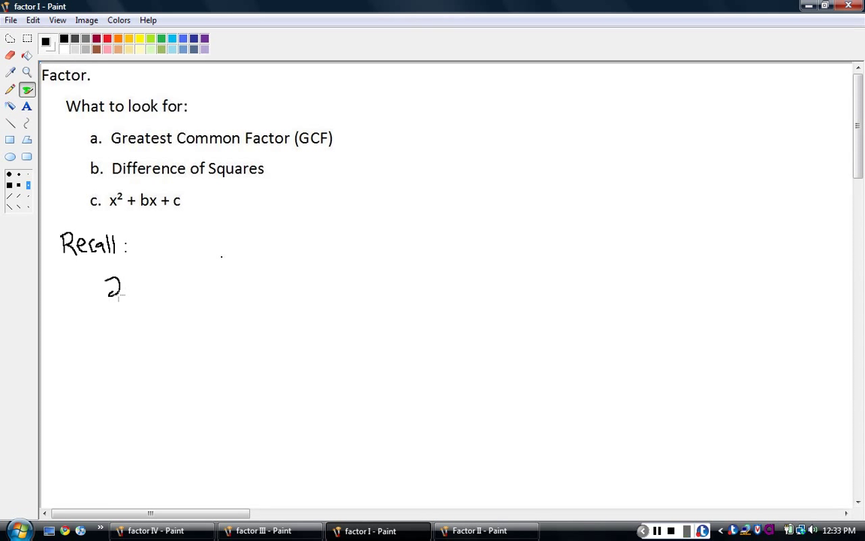
pyautogui.moveTo(124, 274); pyautogui.dragTo(129, 300)
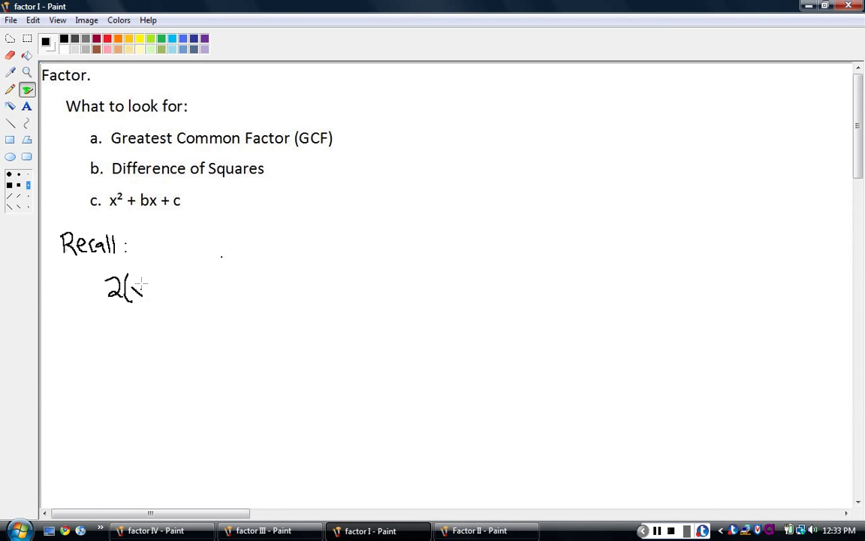
pyautogui.moveTo(135, 289); pyautogui.dragTo(157, 289)
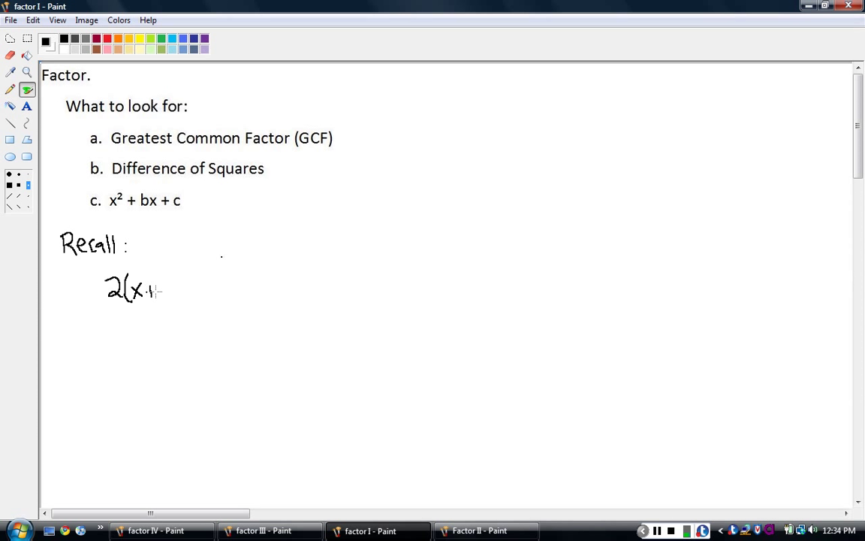
pyautogui.moveTo(150, 290); pyautogui.dragTo(171, 289)
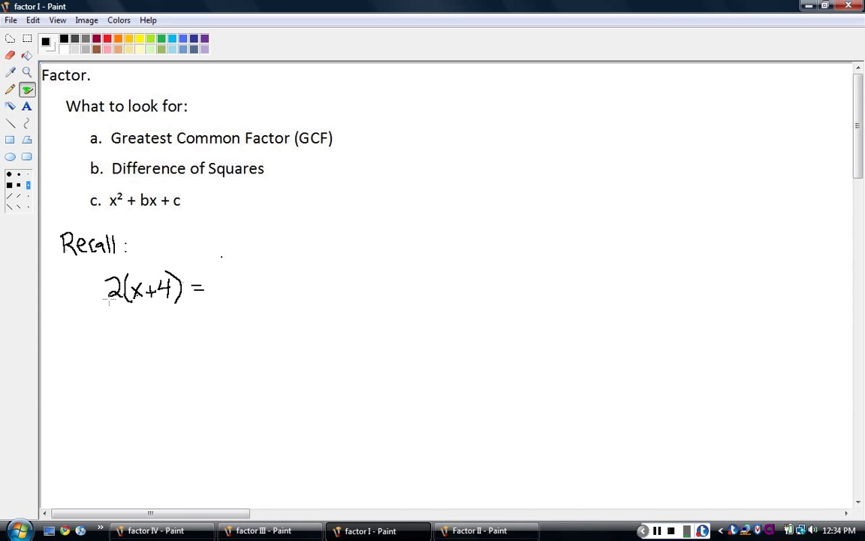
# Write 2x + 8 and draw an arrow over it labelled 'multiply'
pyautogui.moveTo(214, 296); pyautogui.dragTo(225, 286)
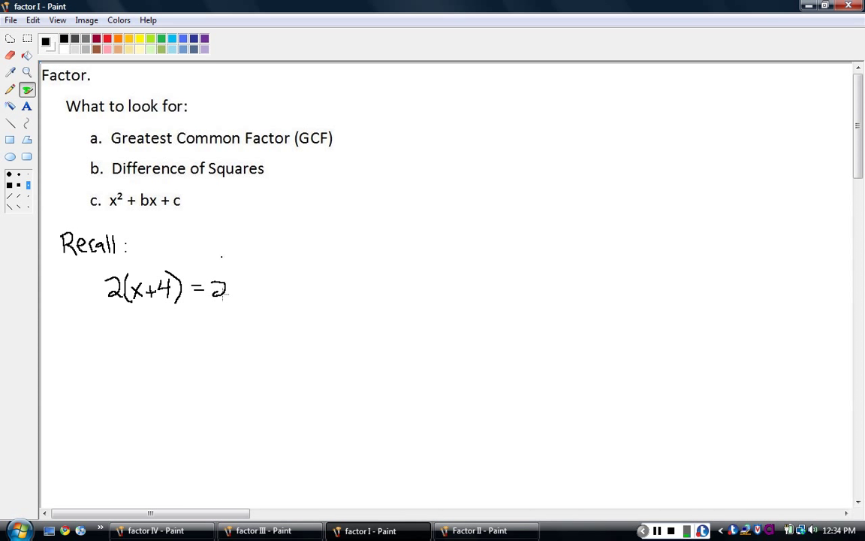
pyautogui.moveTo(229, 289); pyautogui.dragTo(248, 297)
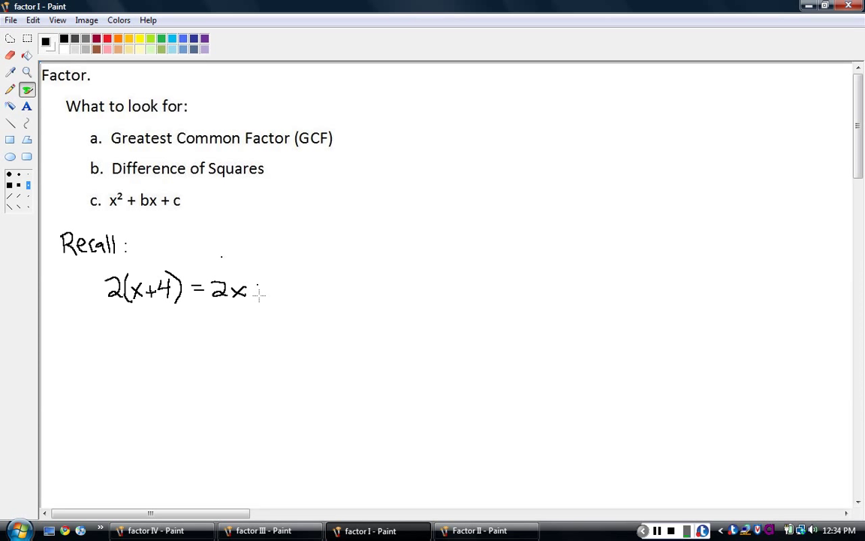
pyautogui.moveTo(259, 289); pyautogui.dragTo(284, 289)
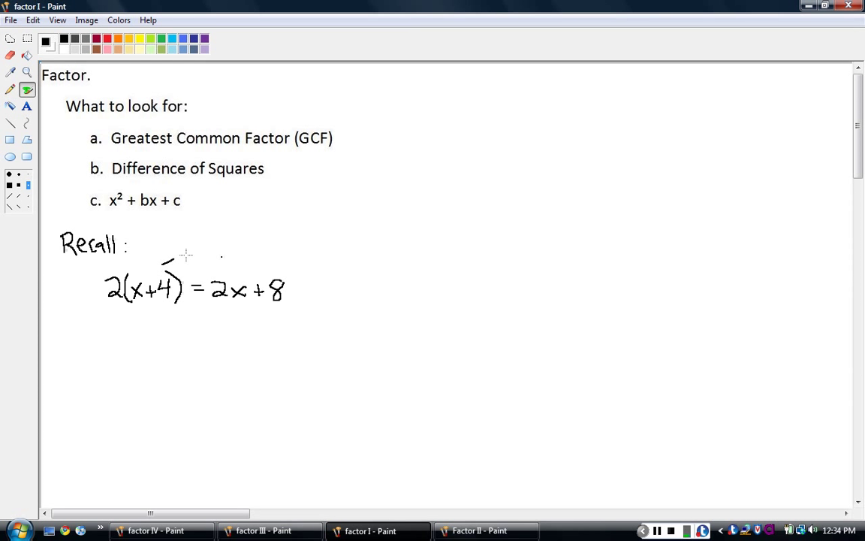
pyautogui.moveTo(169, 259); pyautogui.dragTo(229, 270)
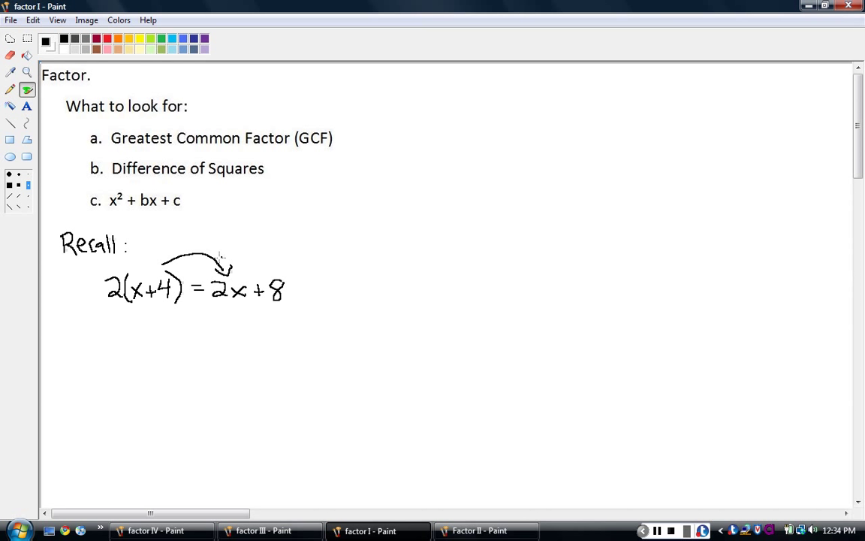
pyautogui.moveTo(218, 255); pyautogui.dragTo(237, 255)
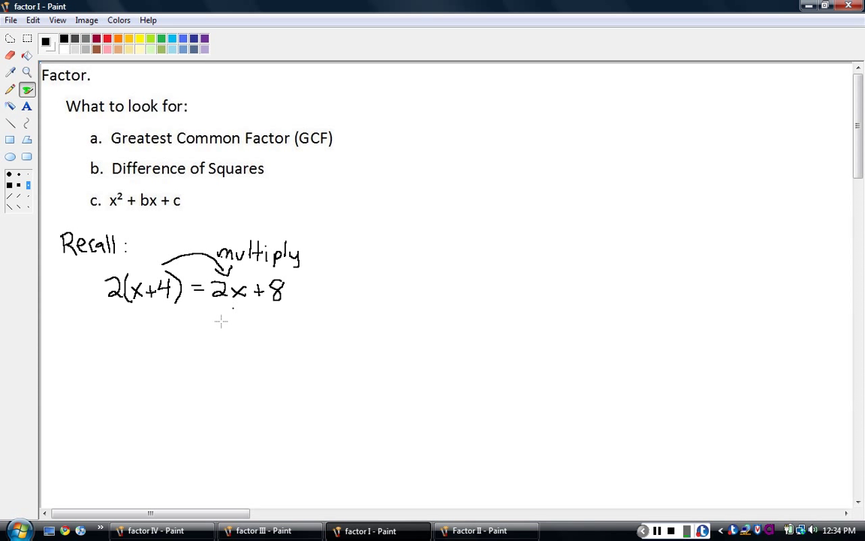
# Draw an arrow under the equation from 2x + 8 back to 2(x+4), labelled 'factor'
pyautogui.moveTo(157, 308); pyautogui.dragTo(233, 312)
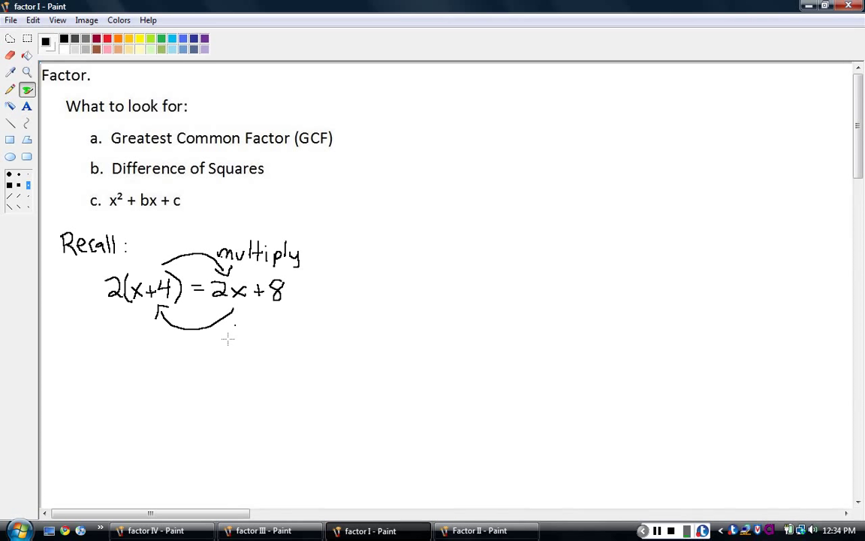
pyautogui.moveTo(222, 330); pyautogui.dragTo(248, 341)
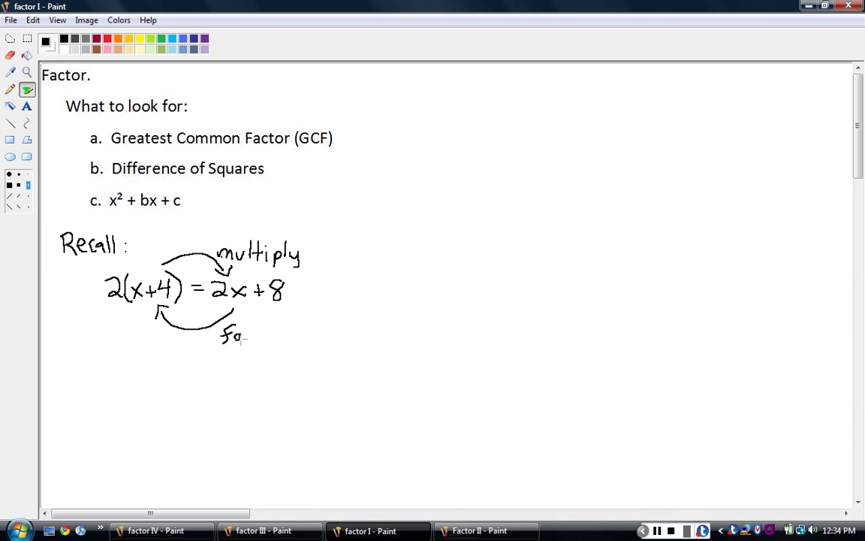
pyautogui.moveTo(236, 335); pyautogui.dragTo(263, 336)
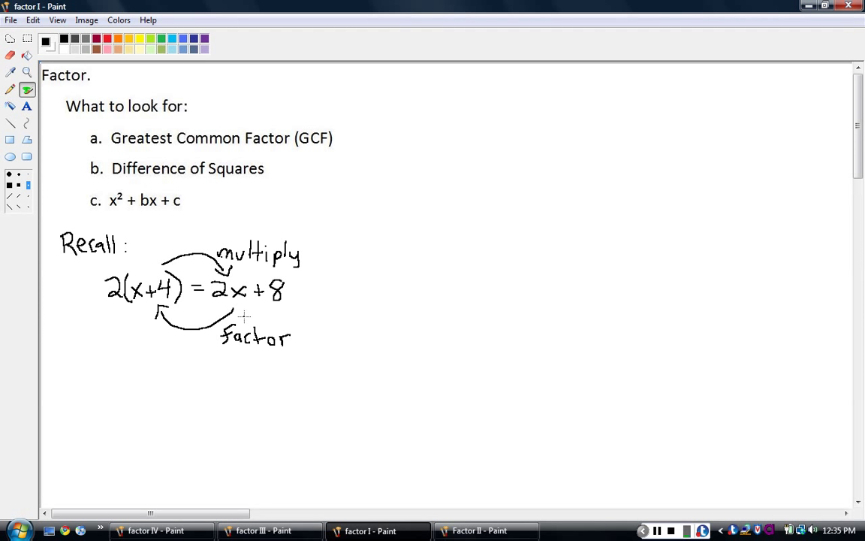
pyautogui.moveTo(222, 304)
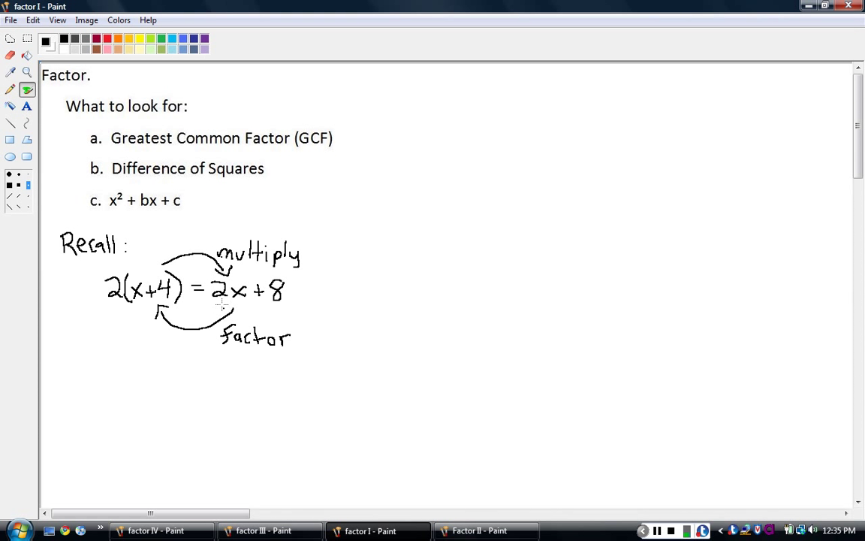
pyautogui.moveTo(251, 326)
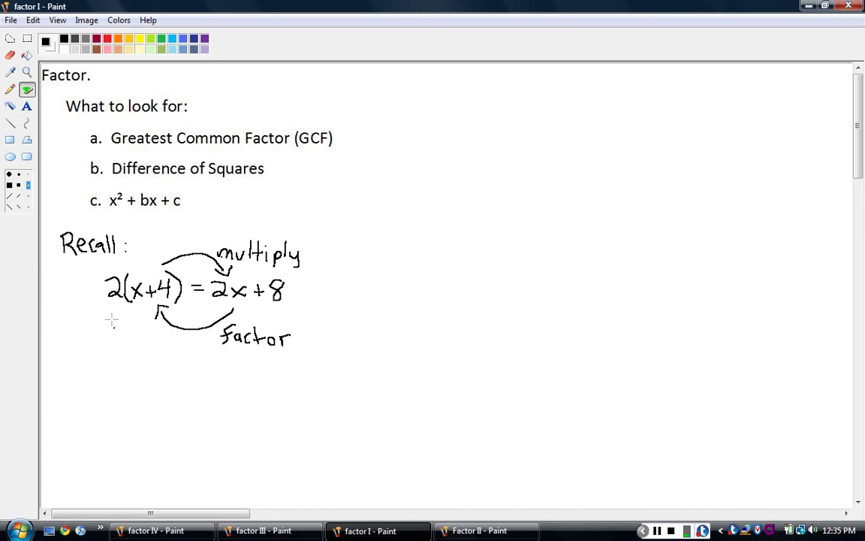
pyautogui.moveTo(132, 303)
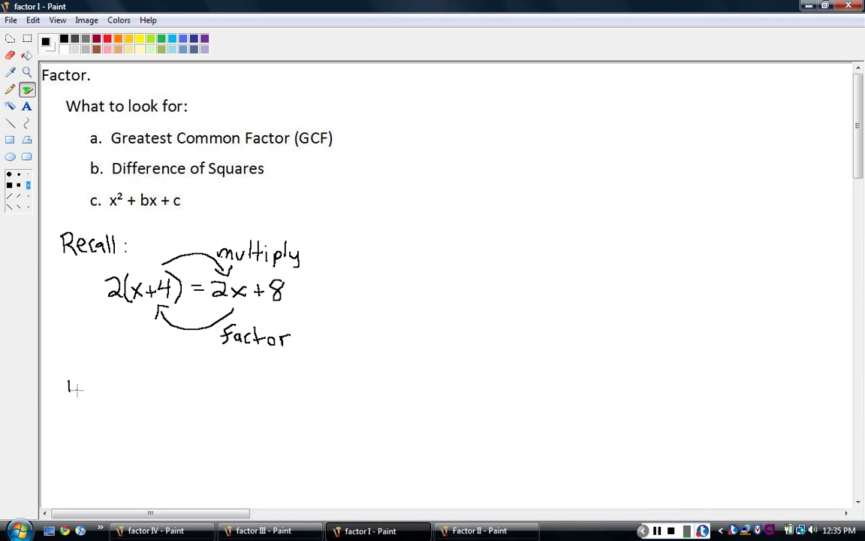
# Handwrite '1.) 3x − 99 =' below the Recall example
pyautogui.moveTo(75, 379); pyautogui.dragTo(86, 394)
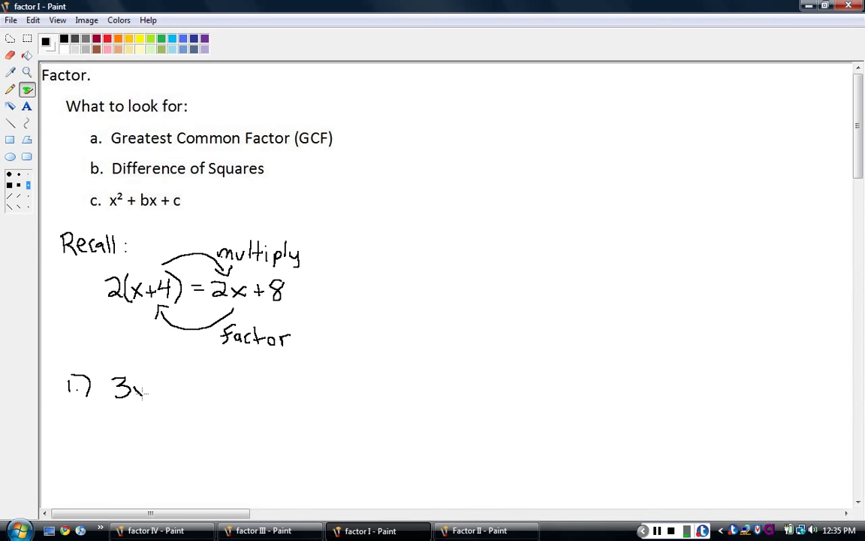
pyautogui.moveTo(139, 387); pyautogui.dragTo(158, 387)
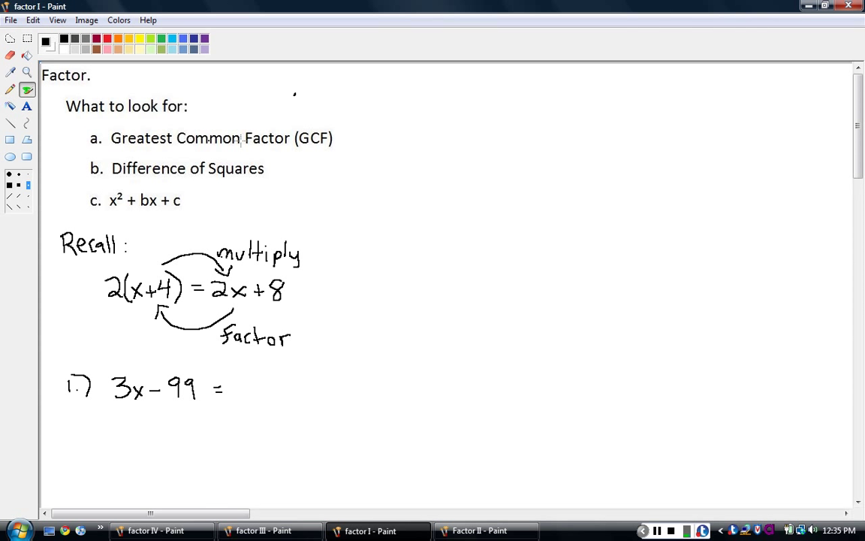
pyautogui.moveTo(194, 160)
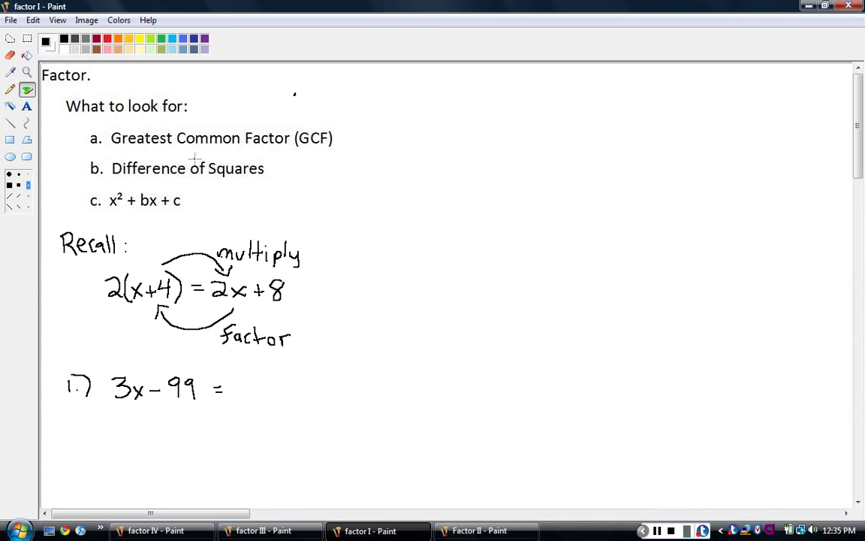
pyautogui.moveTo(287, 318)
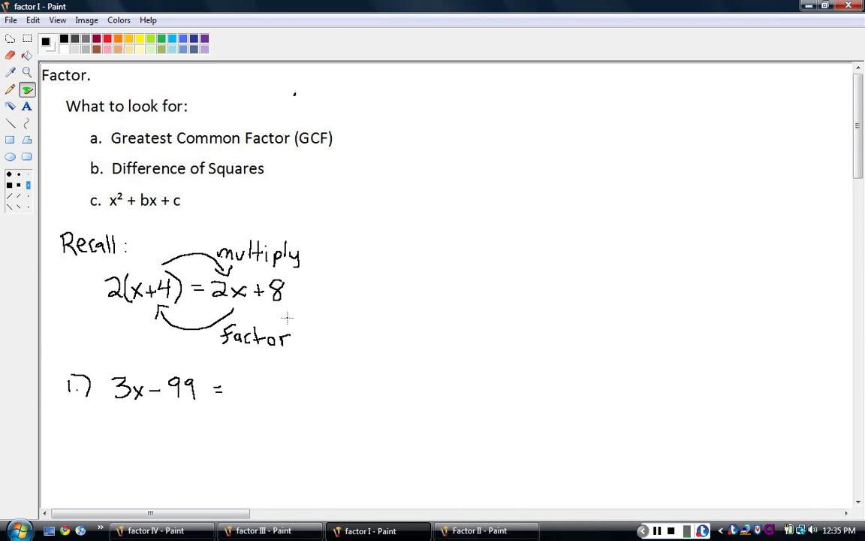
pyautogui.moveTo(165, 410)
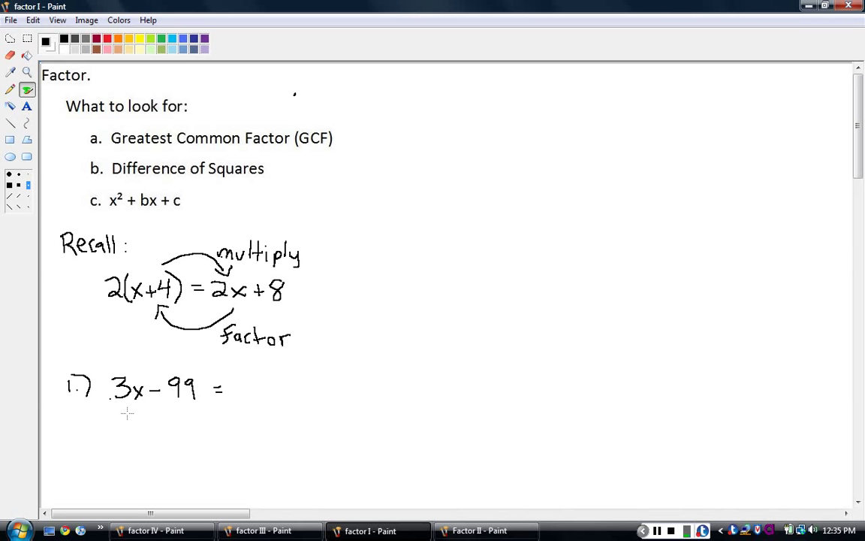
pyautogui.moveTo(260, 364)
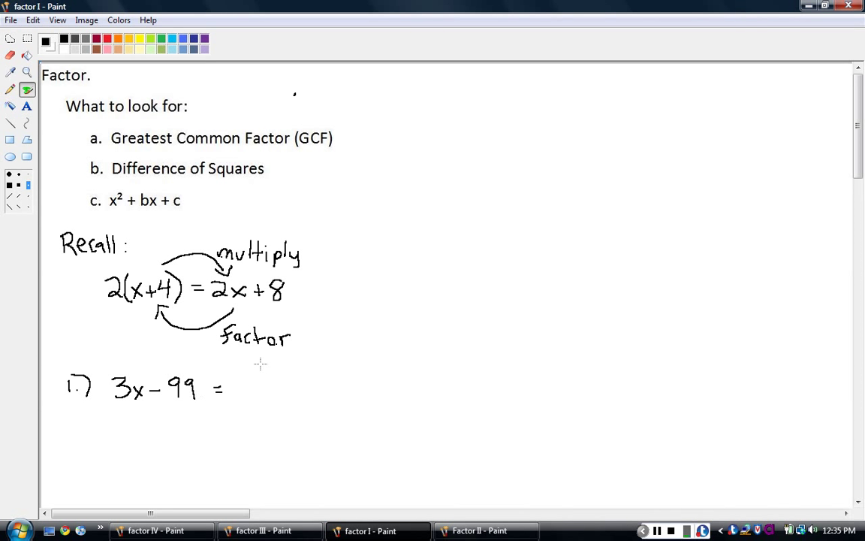
pyautogui.moveTo(245, 381)
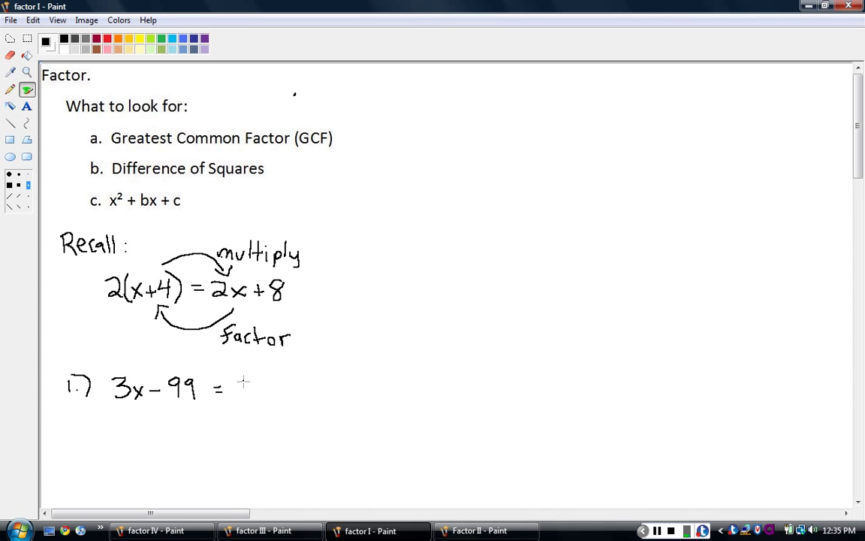
# Write 3(x − 33) after the equals sign of problem 1
pyautogui.moveTo(244, 379); pyautogui.dragTo(251, 398)
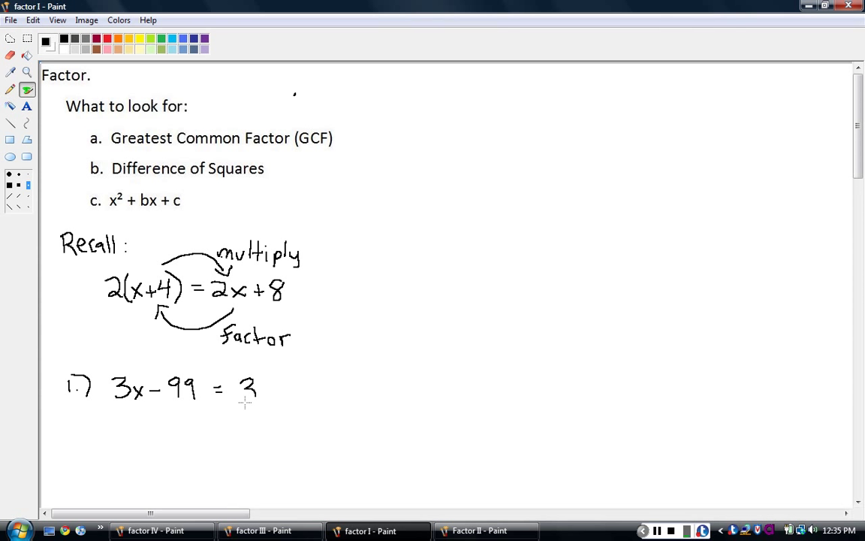
pyautogui.moveTo(267, 379); pyautogui.dragTo(271, 405)
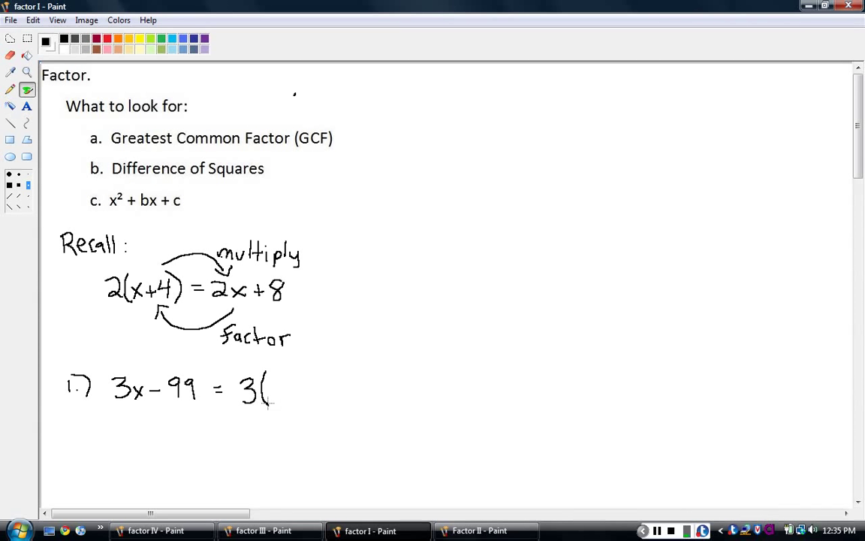
pyautogui.moveTo(353, 373)
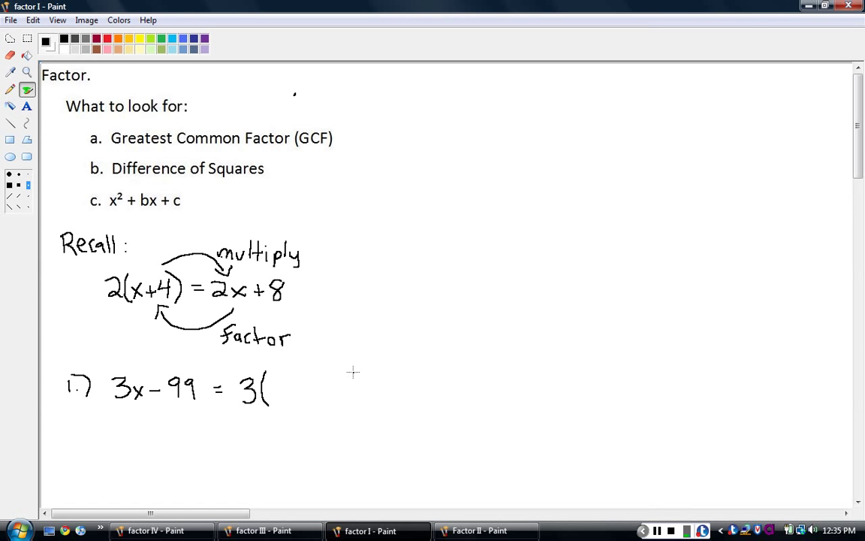
pyautogui.moveTo(364, 372); pyautogui.dragTo(360, 405)
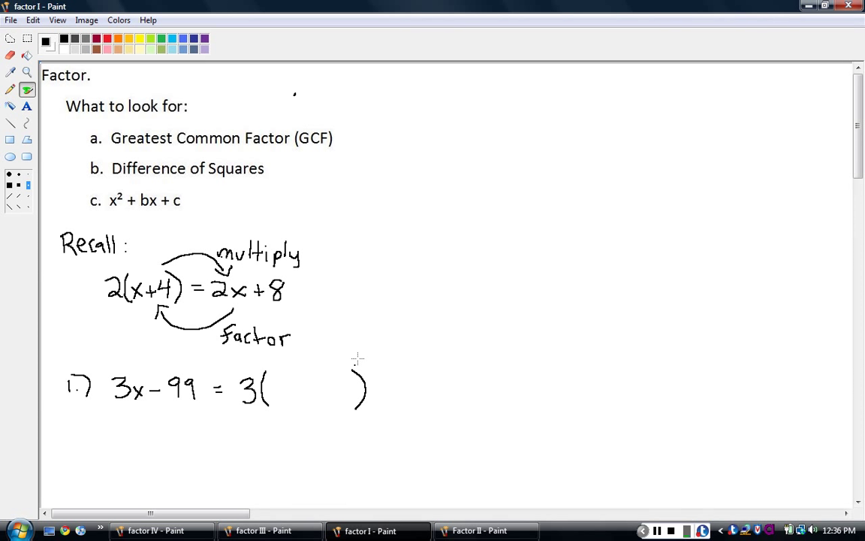
pyautogui.moveTo(316, 324)
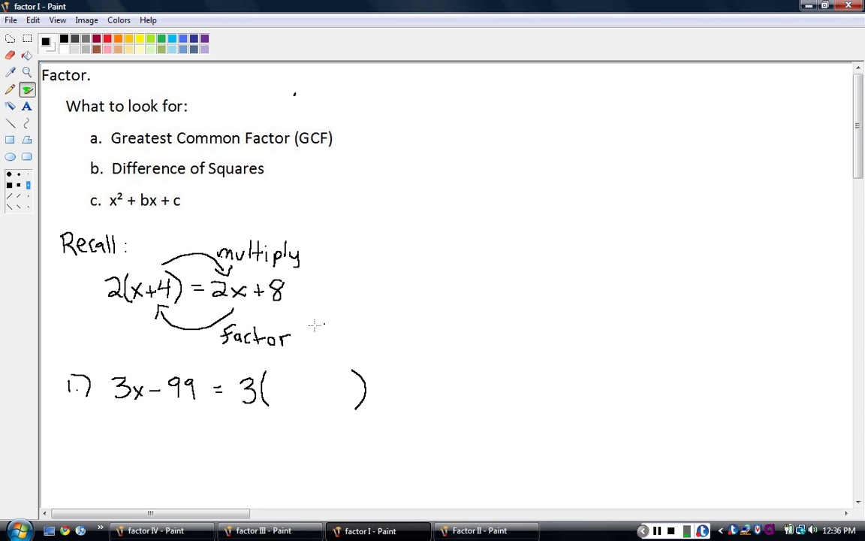
pyautogui.moveTo(246, 409)
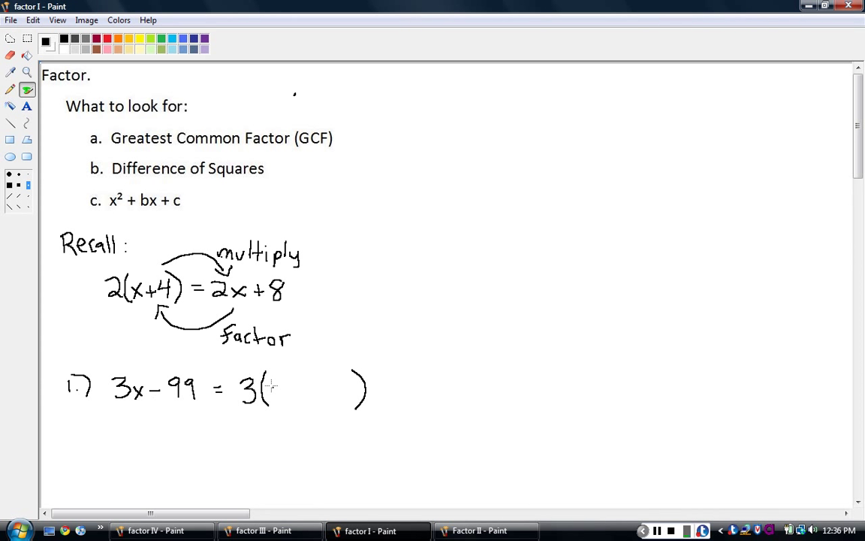
pyautogui.moveTo(270, 387); pyautogui.dragTo(281, 395)
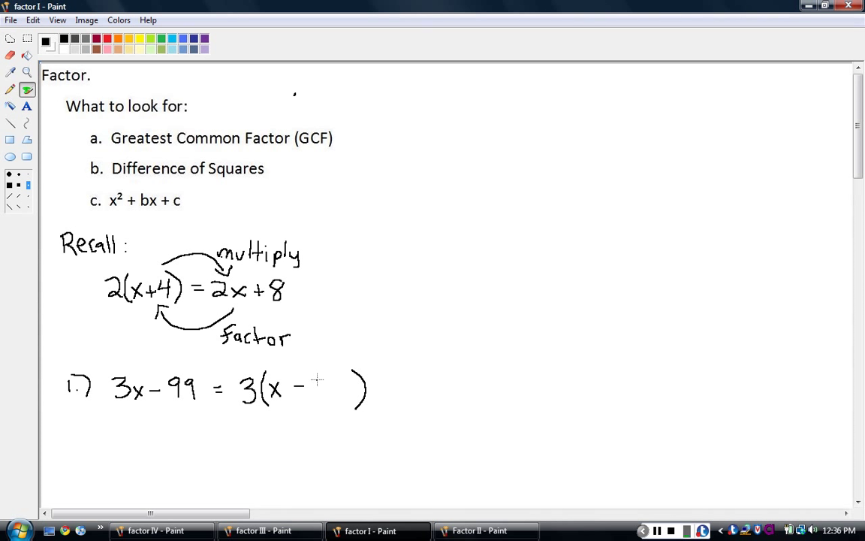
pyautogui.moveTo(315, 387); pyautogui.dragTo(338, 386)
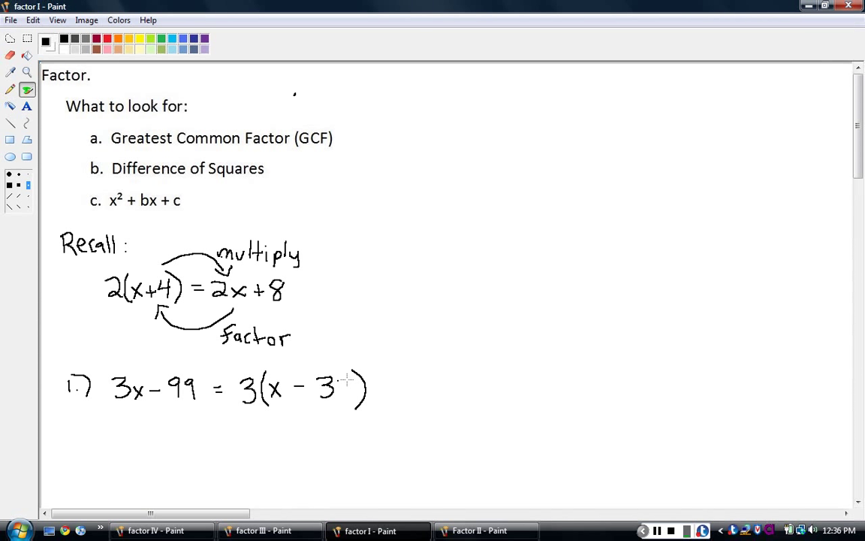
pyautogui.moveTo(338, 387); pyautogui.dragTo(353, 395)
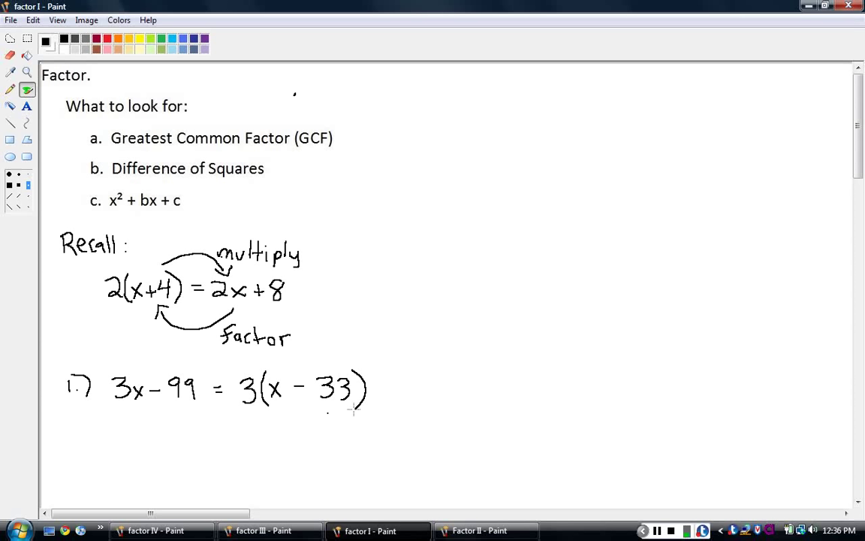
pyautogui.moveTo(250, 361)
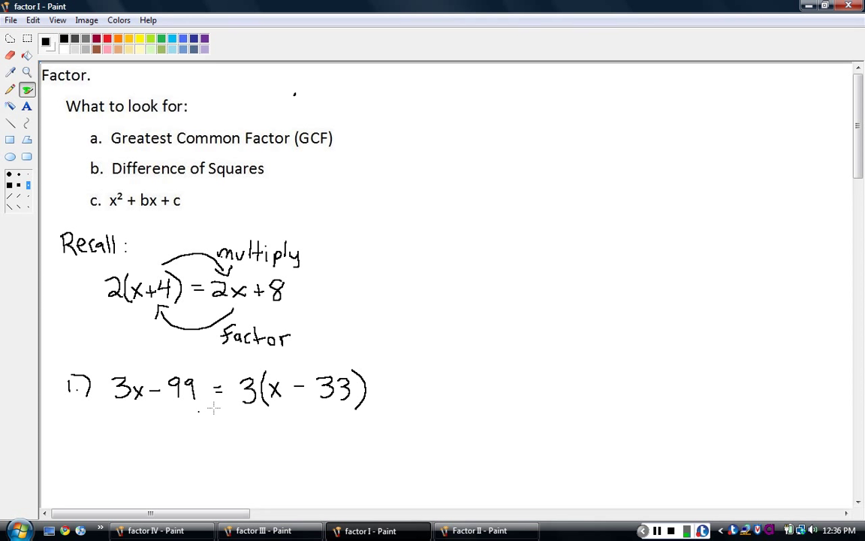
pyautogui.moveTo(254, 375)
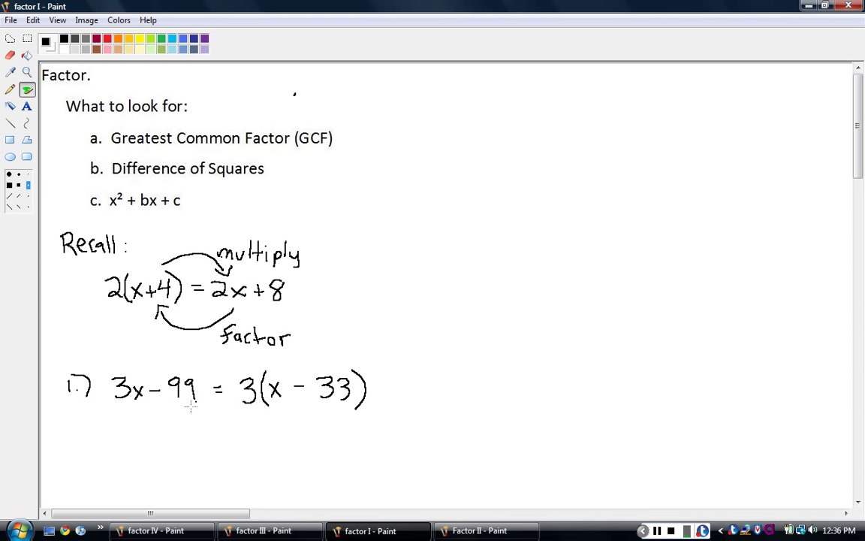
pyautogui.moveTo(223, 363)
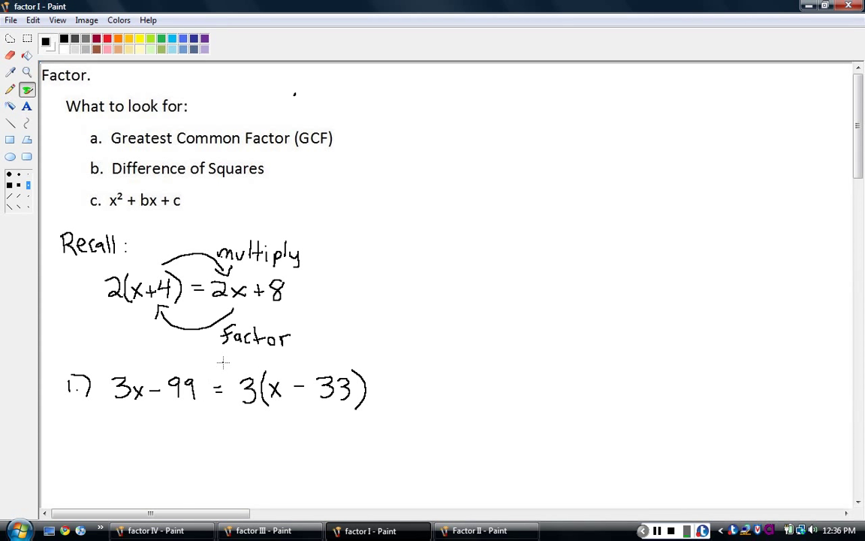
pyautogui.moveTo(55, 370)
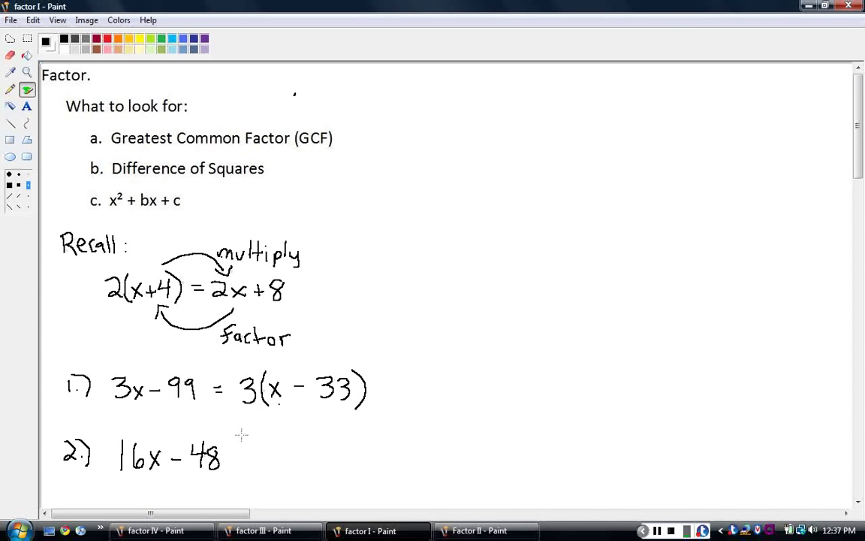
pyautogui.moveTo(246, 456)
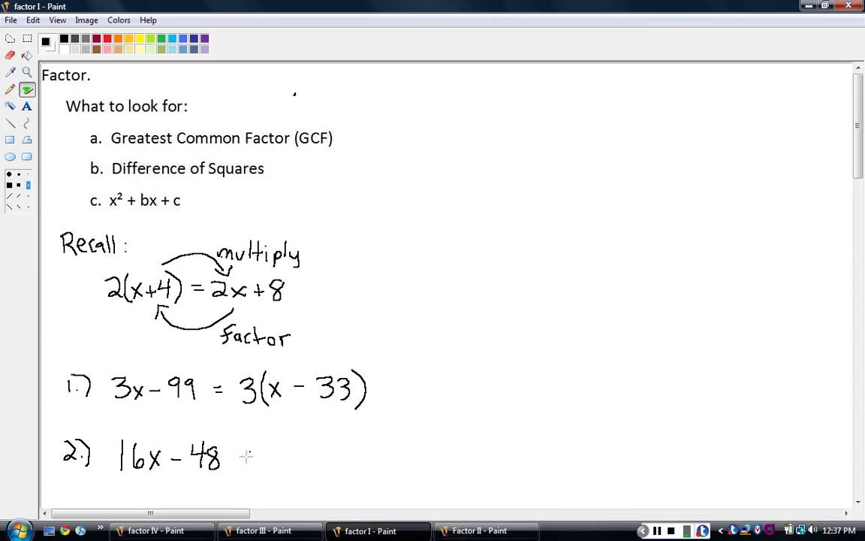
pyautogui.moveTo(237, 455)
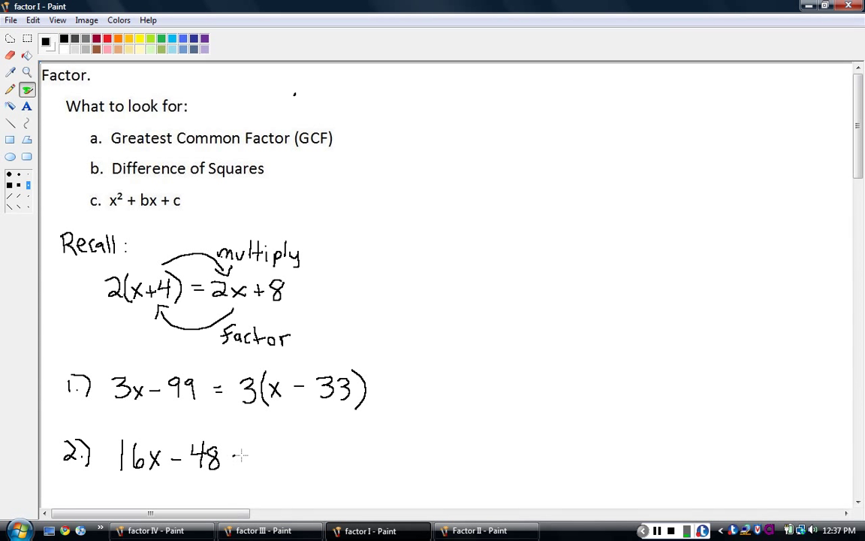
# Write '= 16(x − 3)' after 16x − 48 for problem 2
pyautogui.moveTo(234, 457); pyautogui.dragTo(249, 461)
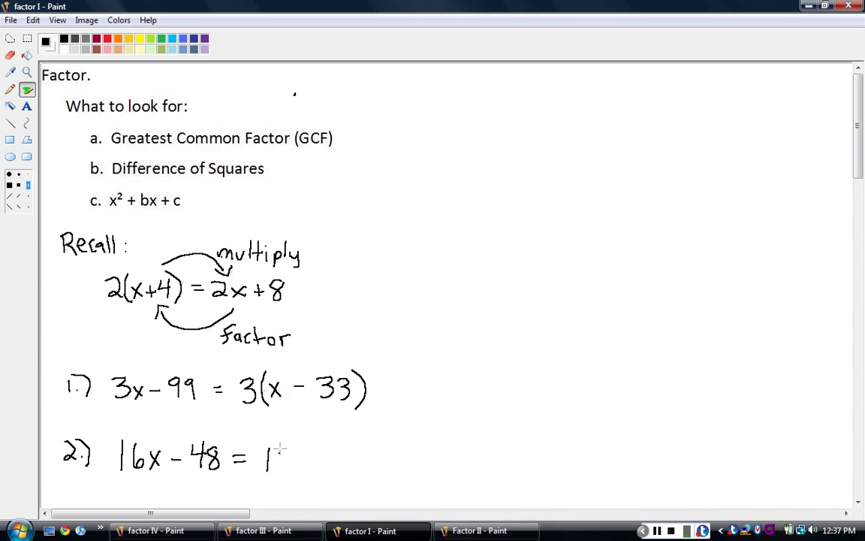
pyautogui.moveTo(266, 451); pyautogui.dragTo(300, 469)
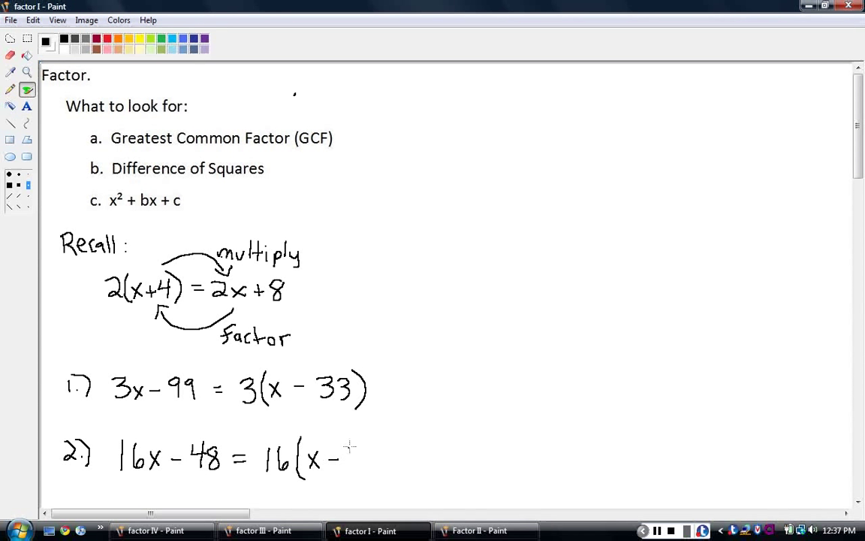
pyautogui.moveTo(349, 450); pyautogui.dragTo(364, 466)
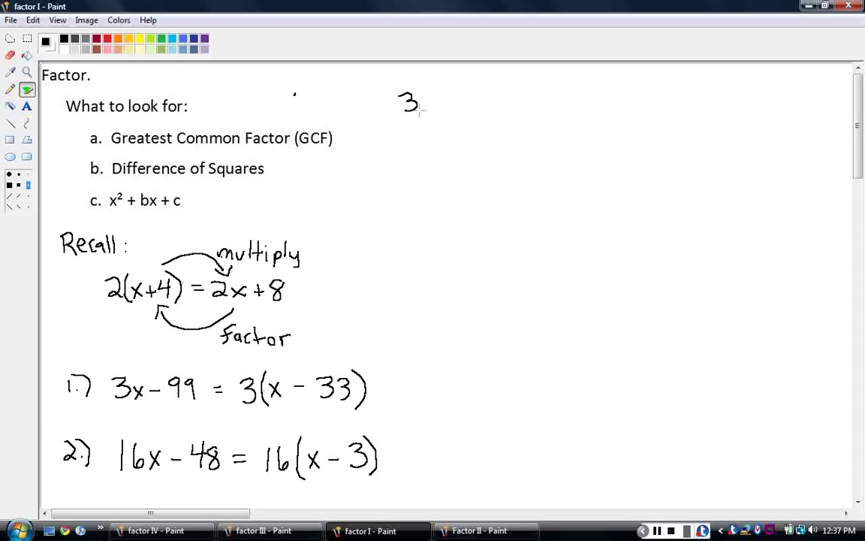
# Handwrite '3.) −4x − 4 = 4(−x − 1)' in the upper right of the canvas
pyautogui.moveTo(421, 94); pyautogui.dragTo(432, 112)
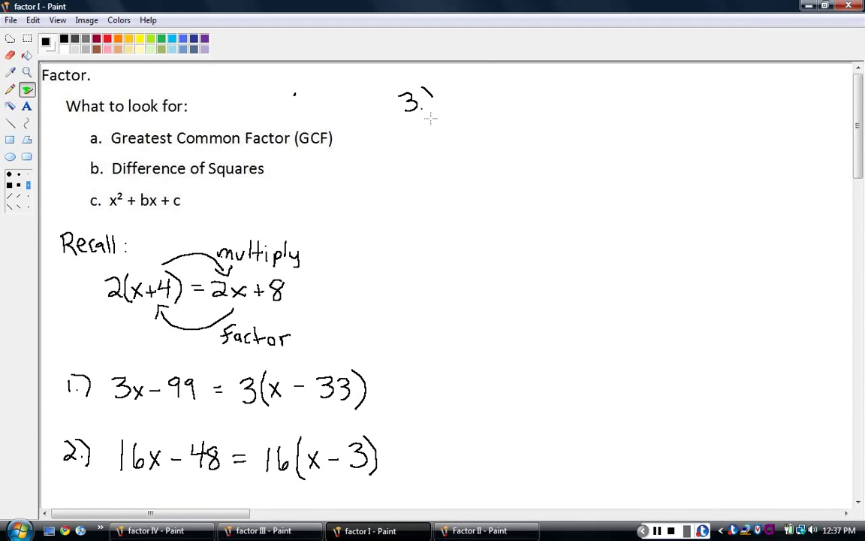
pyautogui.moveTo(431, 86); pyautogui.dragTo(432, 120)
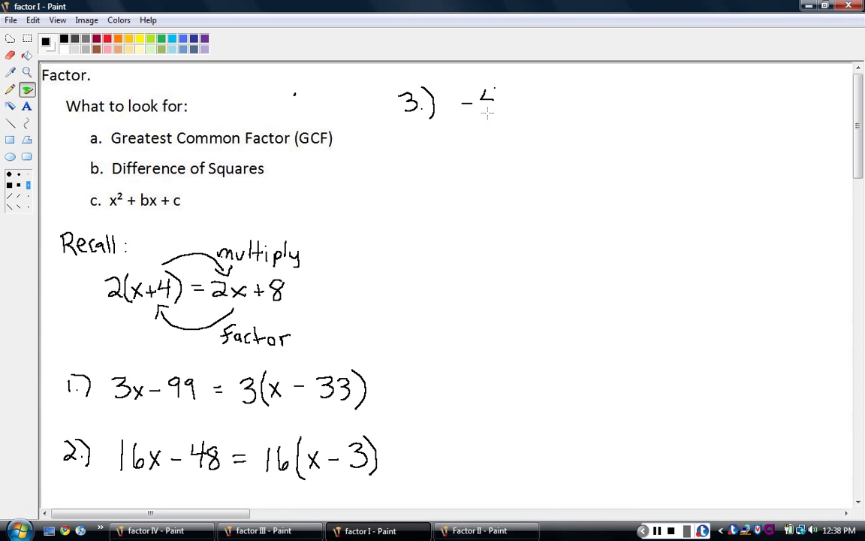
pyautogui.moveTo(496, 101); pyautogui.dragTo(511, 116)
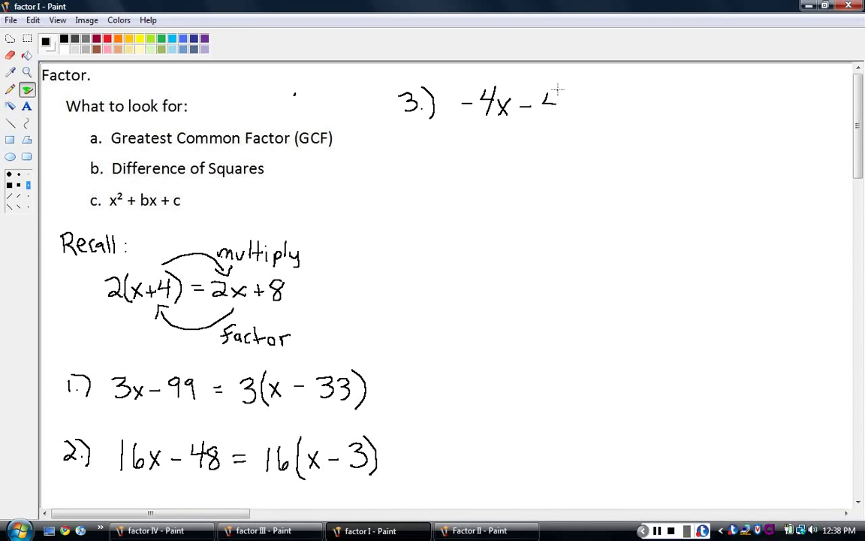
pyautogui.moveTo(549, 98); pyautogui.dragTo(560, 109)
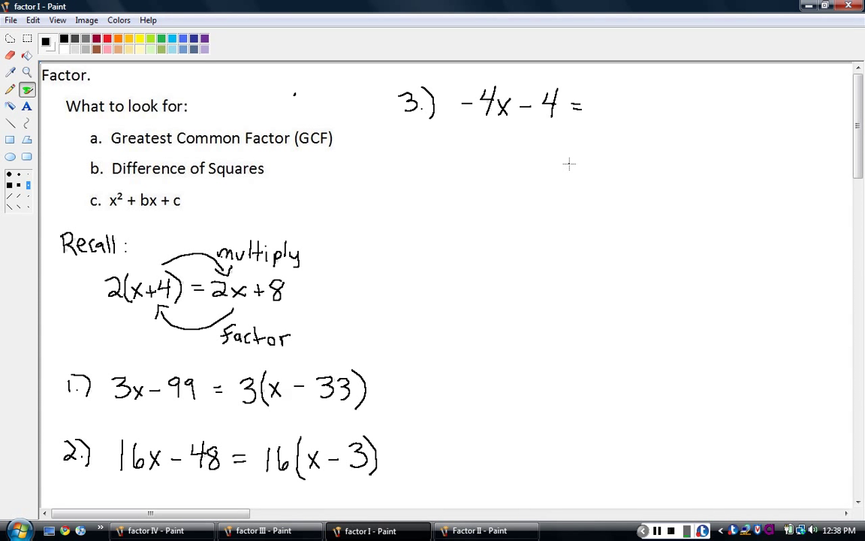
pyautogui.moveTo(483, 126)
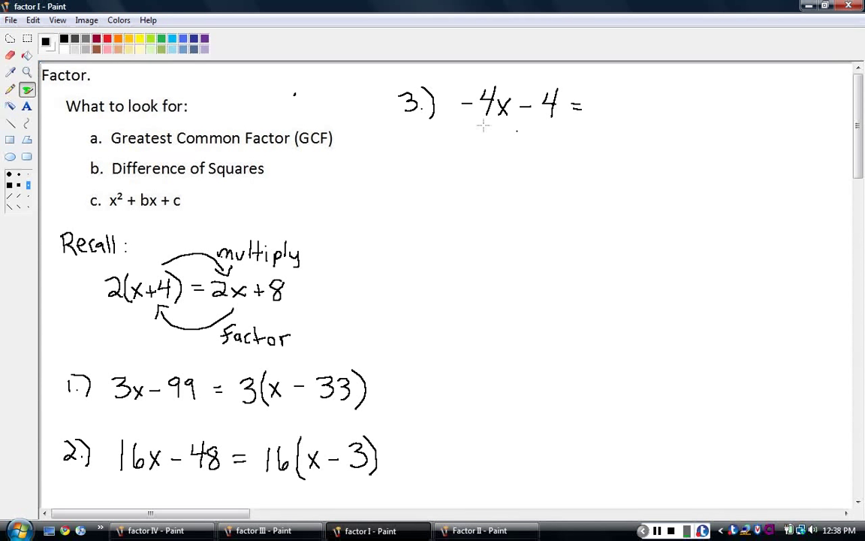
pyautogui.moveTo(573, 142)
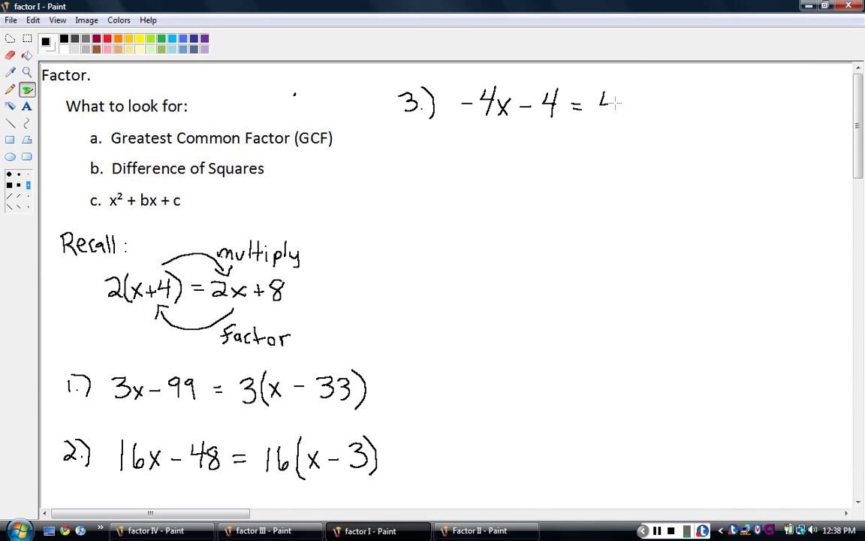
pyautogui.moveTo(601, 105); pyautogui.dragTo(631, 113)
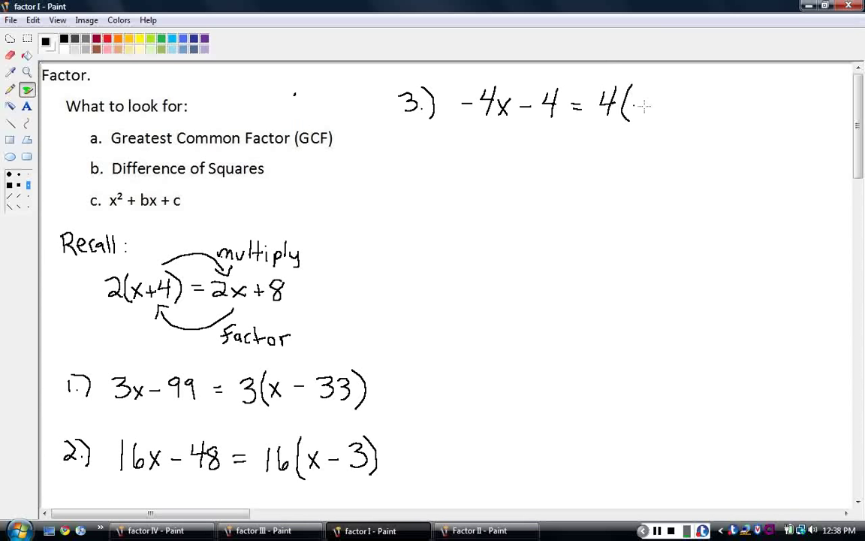
pyautogui.moveTo(635, 105); pyautogui.dragTo(665, 105)
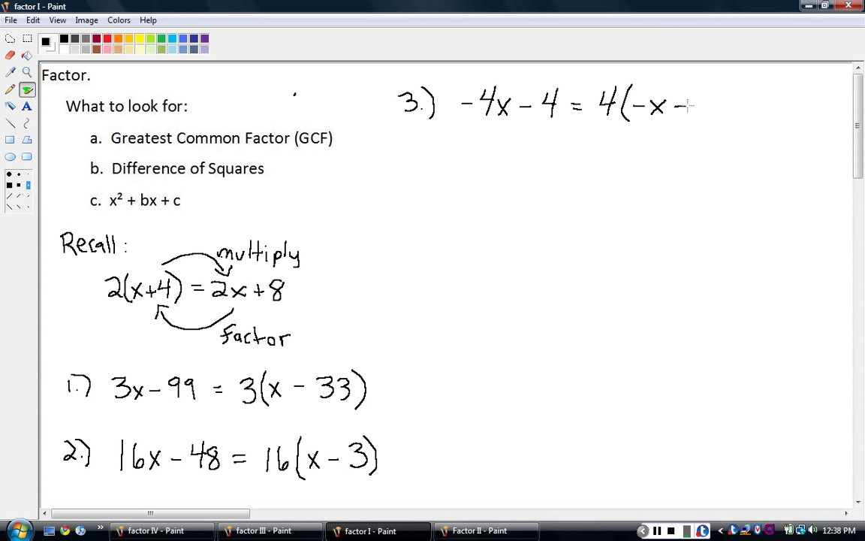
pyautogui.moveTo(683, 106); pyautogui.dragTo(721, 120)
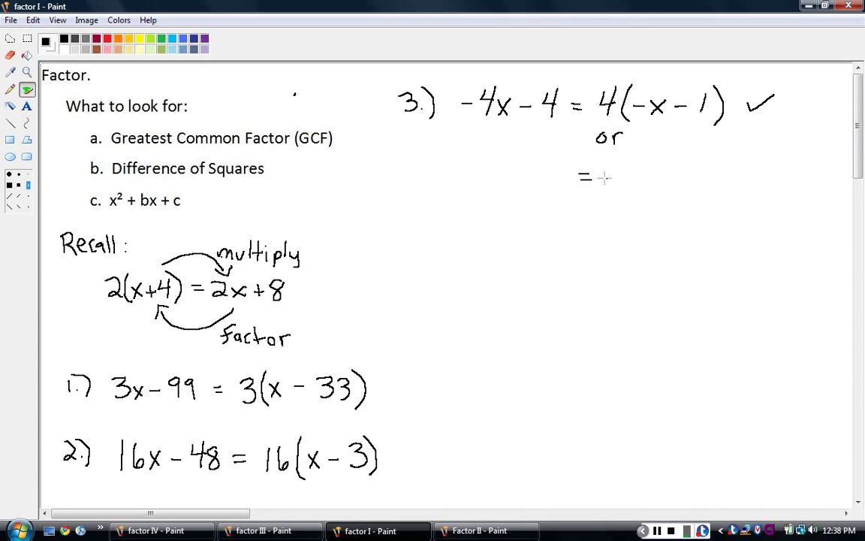
# Write the alternative form −4(x + 1) below problem 3 and check it
pyautogui.moveTo(597, 174); pyautogui.dragTo(638, 174)
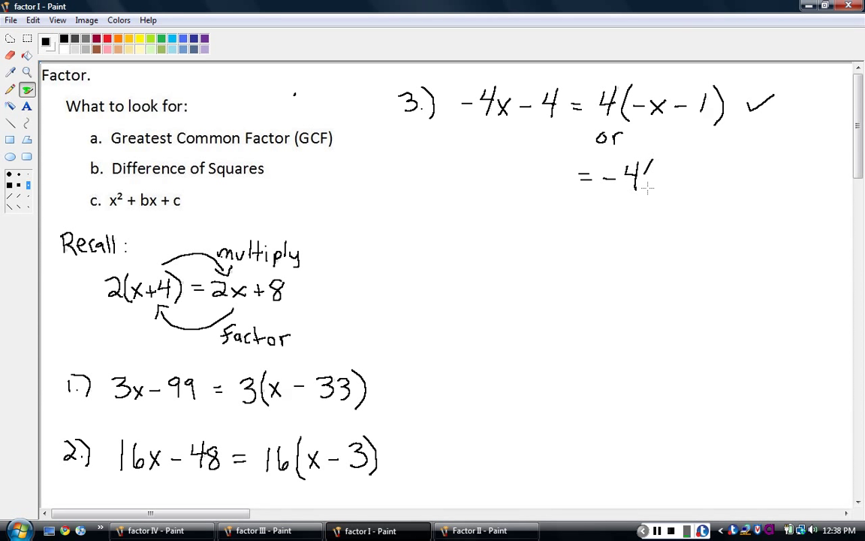
pyautogui.moveTo(646, 164); pyautogui.dragTo(650, 189)
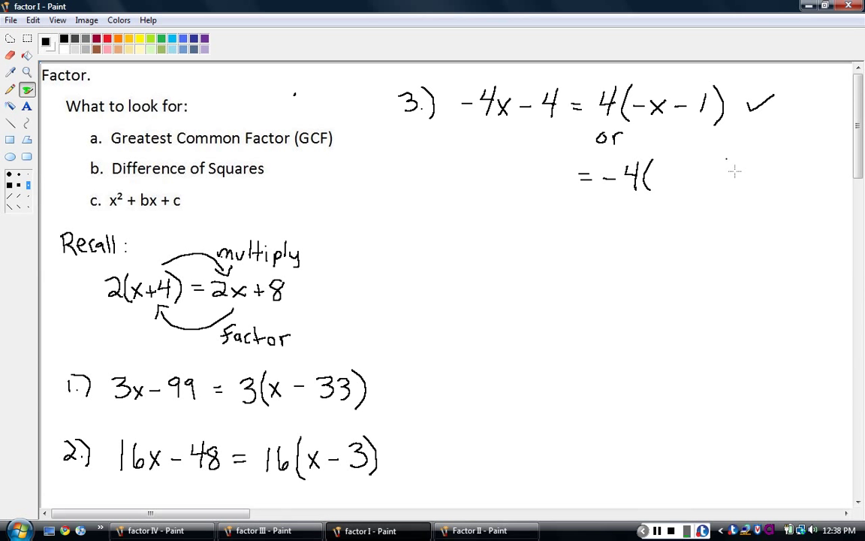
pyautogui.moveTo(732, 162); pyautogui.dragTo(735, 194)
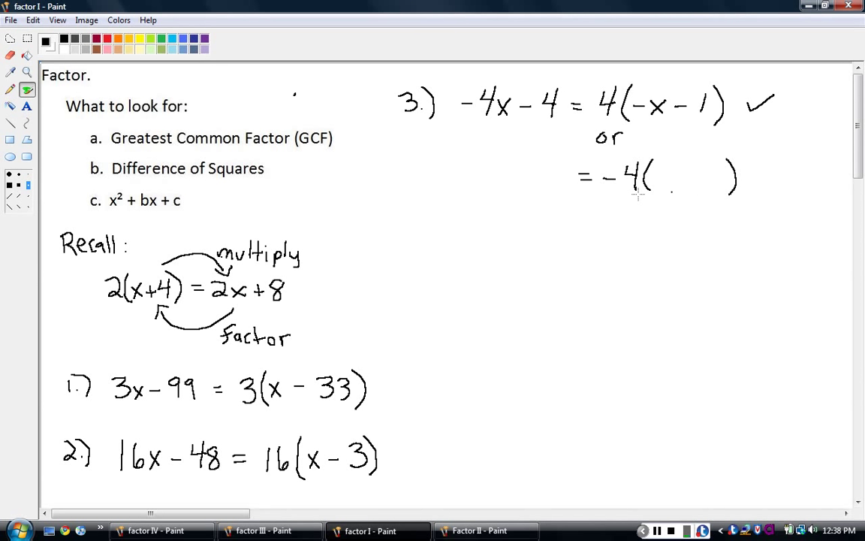
pyautogui.moveTo(665, 184)
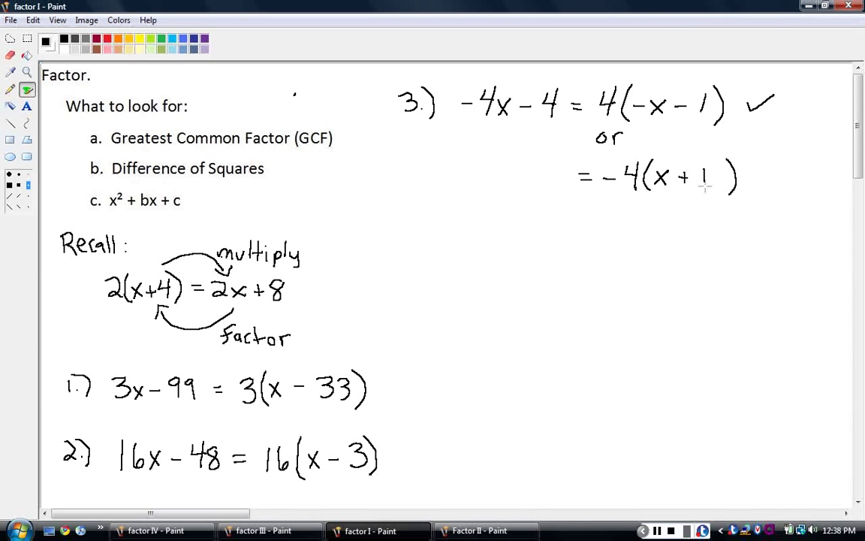
pyautogui.moveTo(751, 181); pyautogui.dragTo(774, 169)
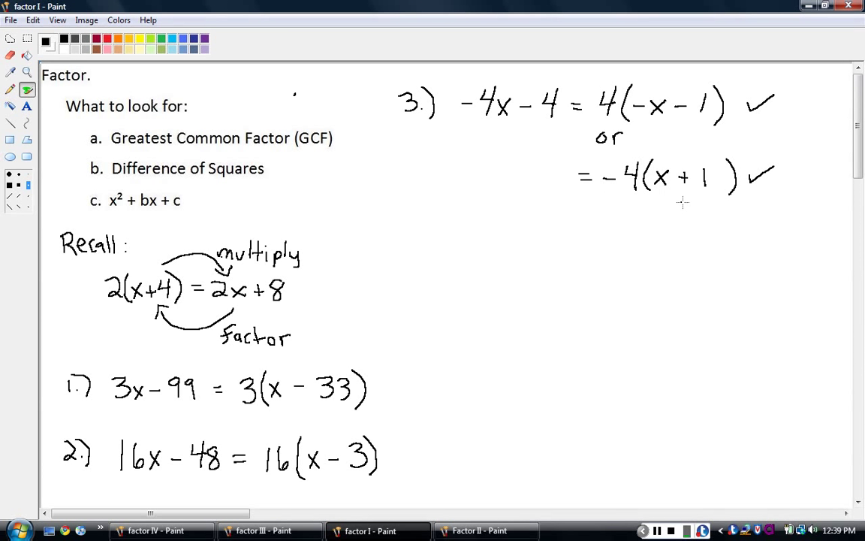
pyautogui.moveTo(625, 155)
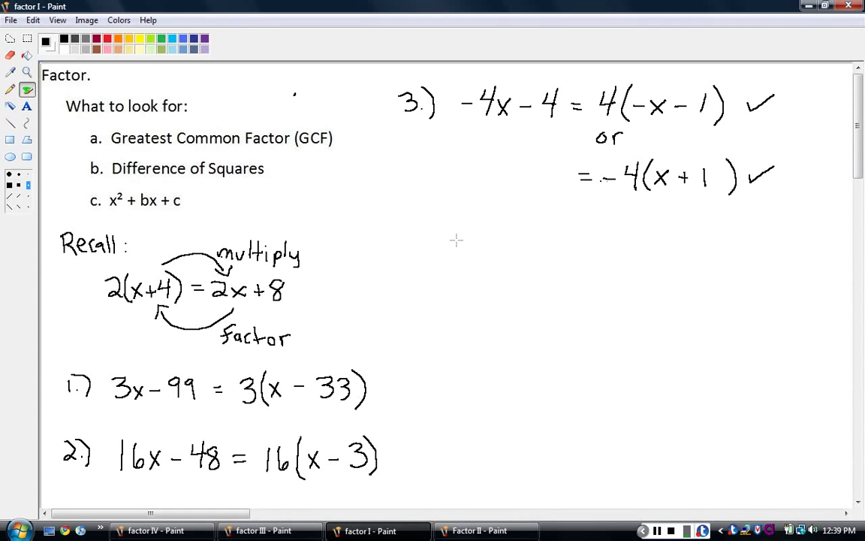
pyautogui.moveTo(417, 224)
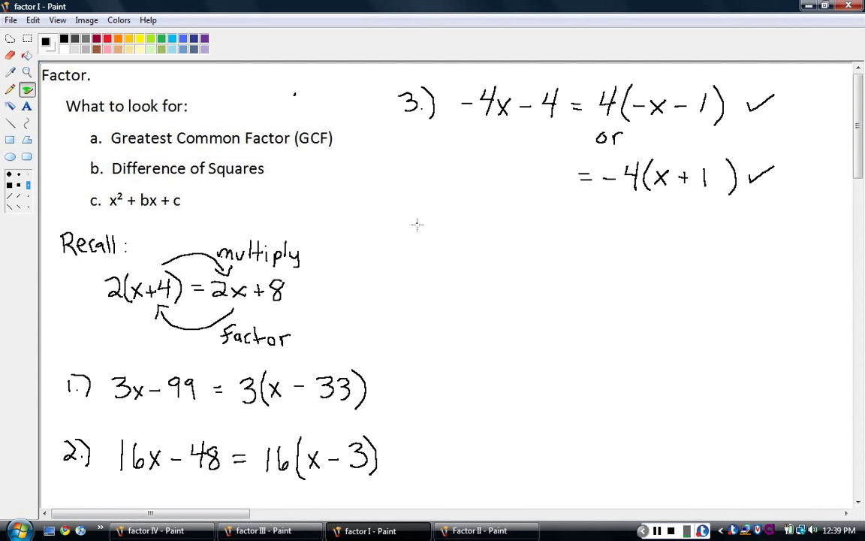